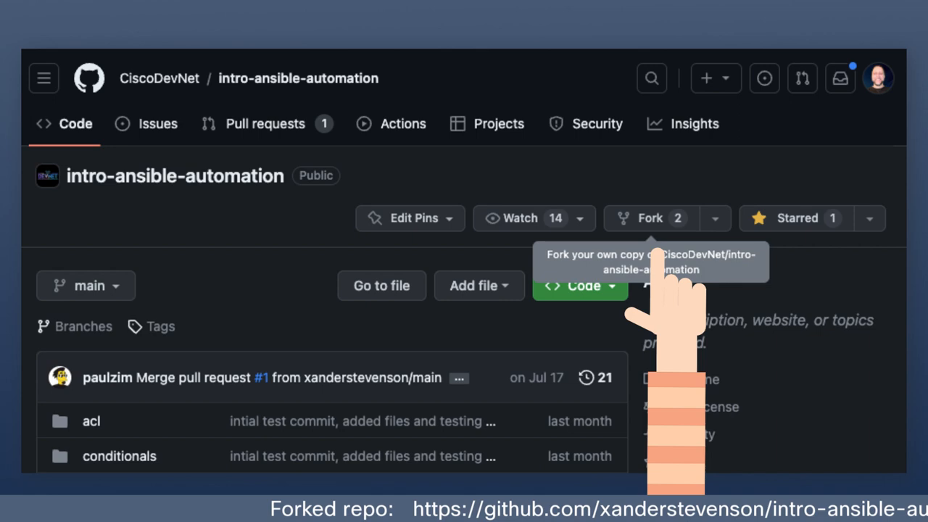
# Fork CiscoDevNet/intro-ansible-automation into your own GitHub account.
pyautogui.click(648, 218)
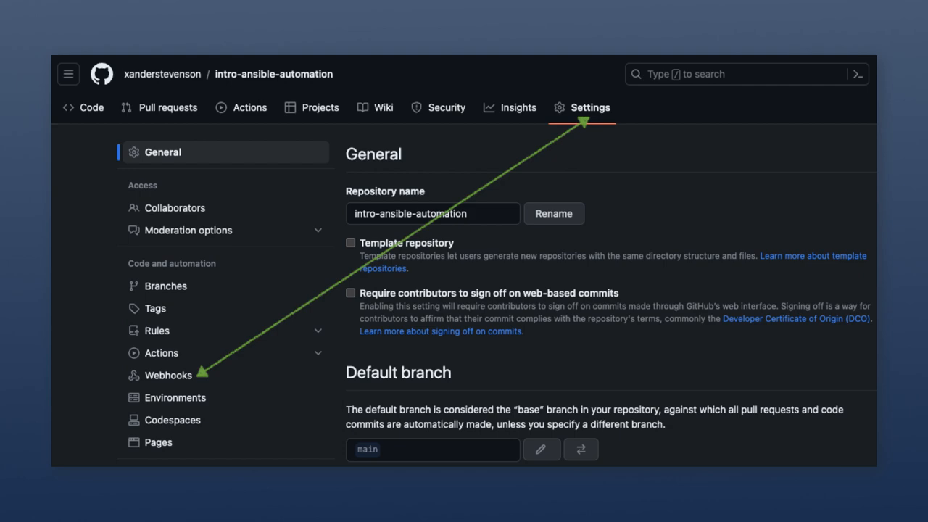
# Open the forked repository's Webhooks settings to add the ngrok /github-webhook/ URL.
pyautogui.click(168, 374)
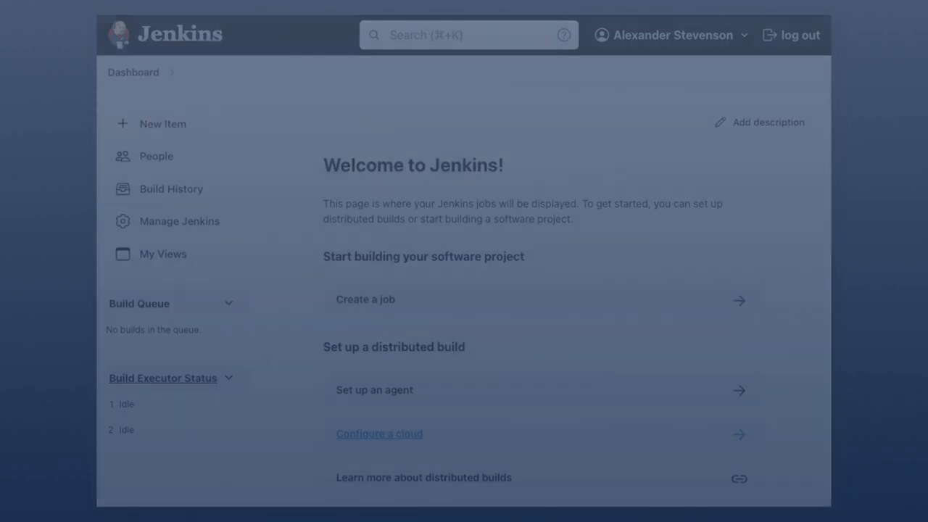
pyautogui.click(179, 221)
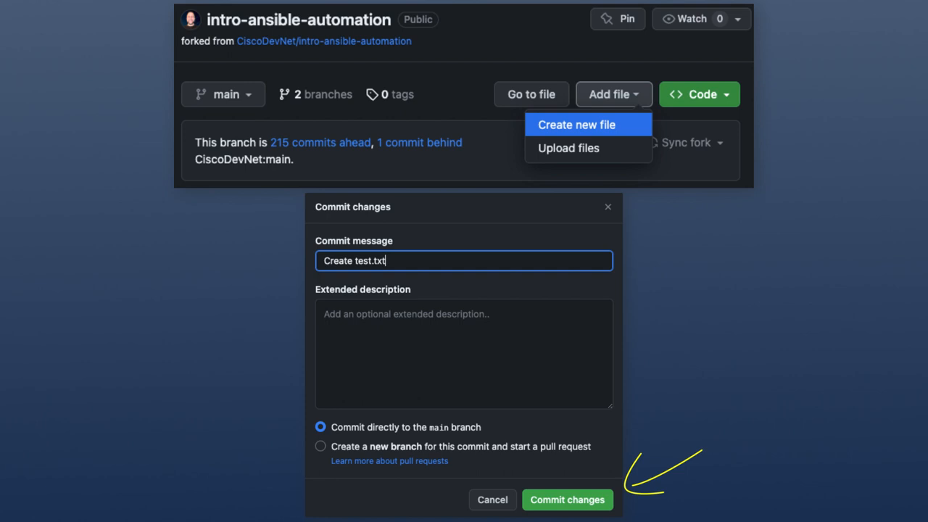
# Commit the new test.txt file directly to the main branch.
pyautogui.click(567, 499)
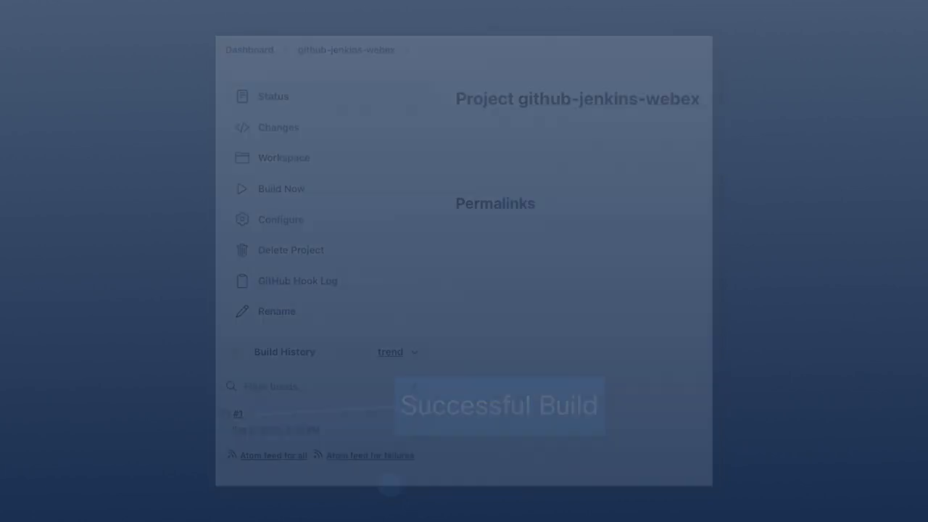
# Open github-jenkins-webex to check build #1 and its pytest.sh shell step.
pyautogui.click(280, 219)
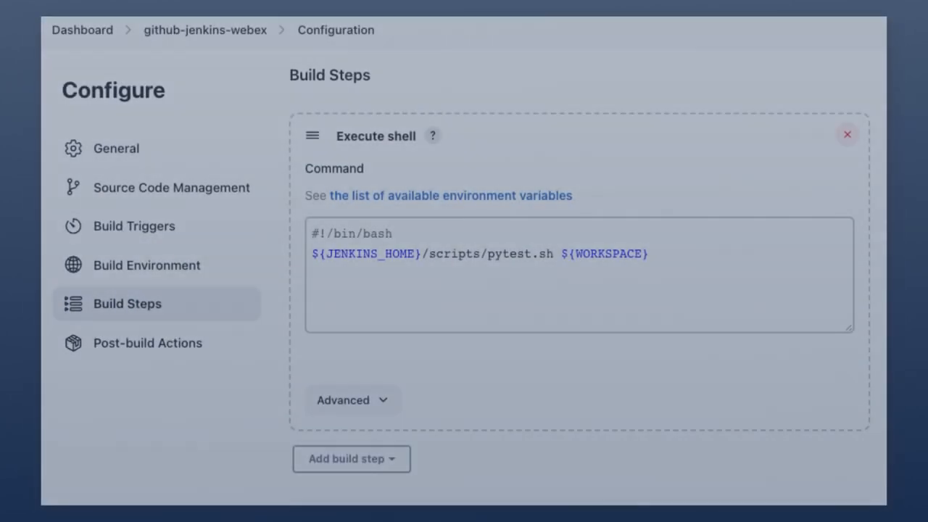